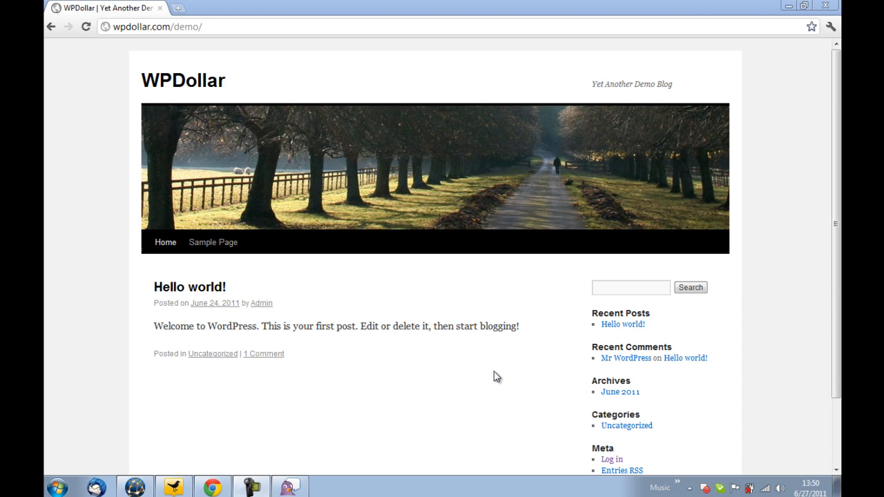
# - Go to the site's wp-admin address and log in to the dashboard
pyautogui.click(152, 27)
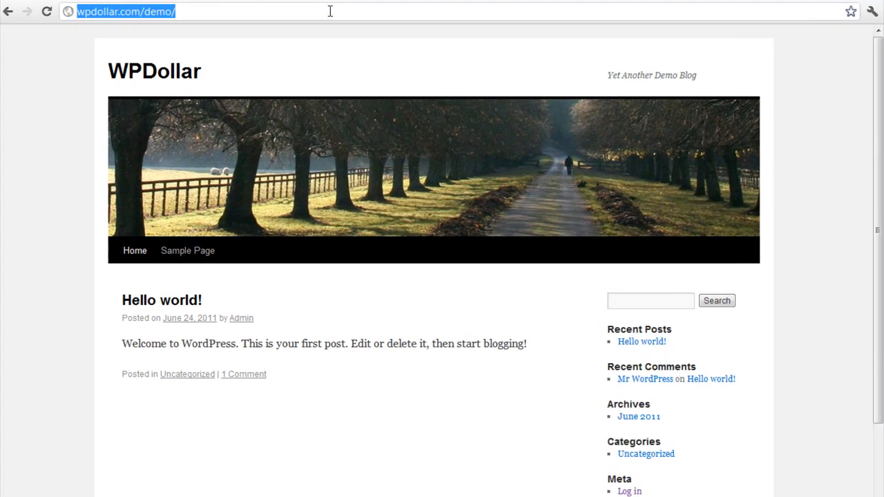
pyautogui.moveTo(639, 275)
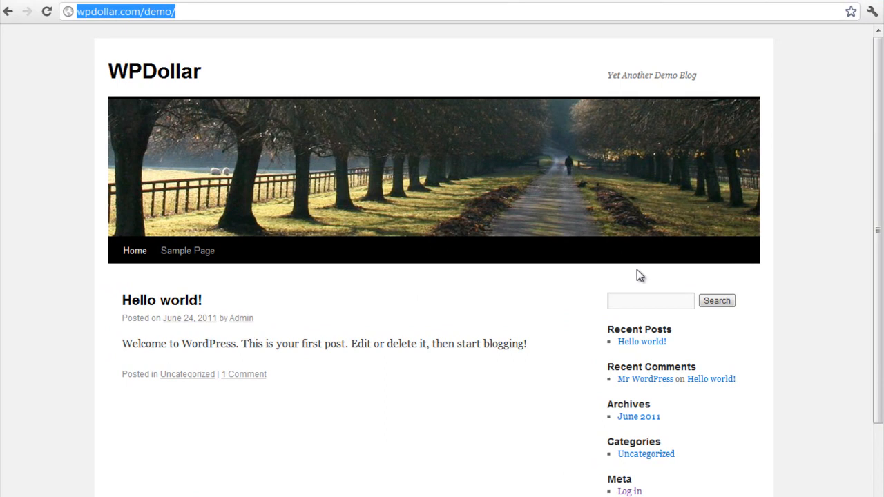
pyautogui.click(124, 11)
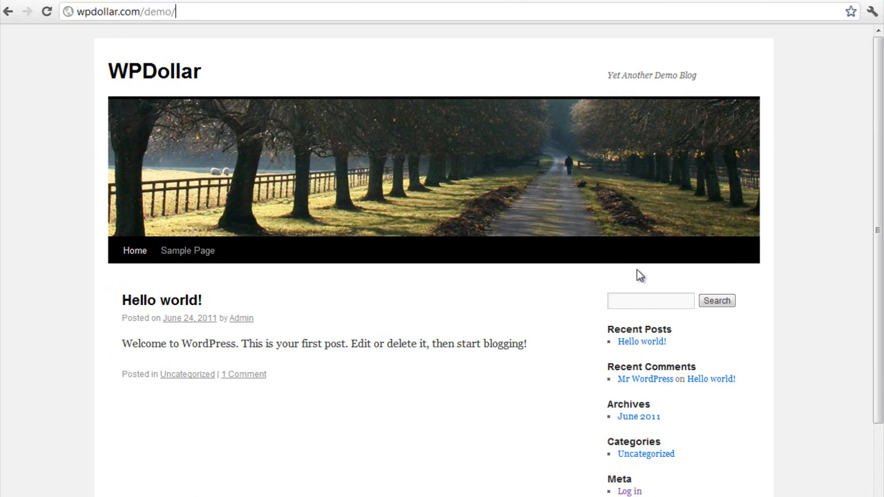
pyautogui.write('wp-admin%2F&reauth=1')
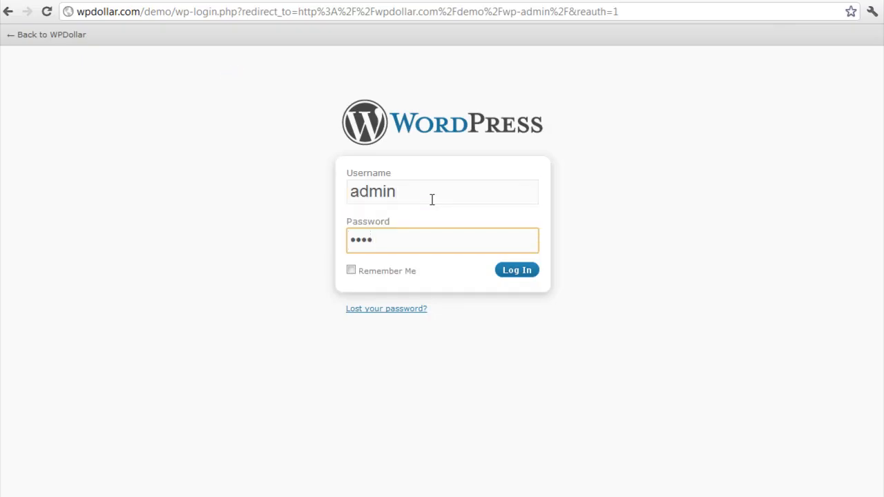
pyautogui.click(517, 269)
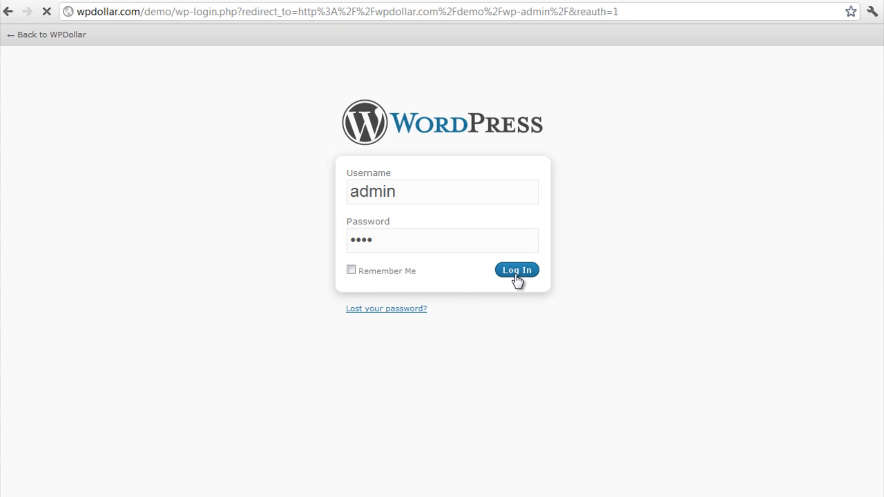
pyautogui.click(517, 270)
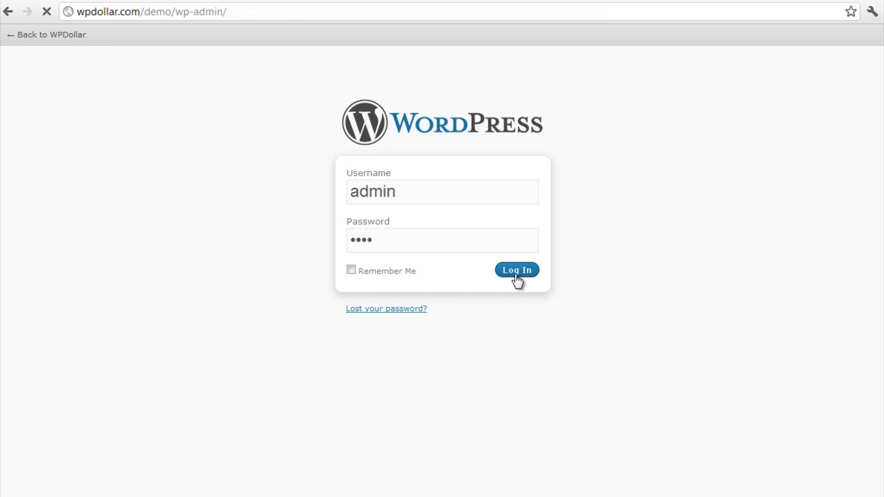
# - Reach Plugins > Add New and choose the Upload option for a zip plugin
pyautogui.click(516, 270)
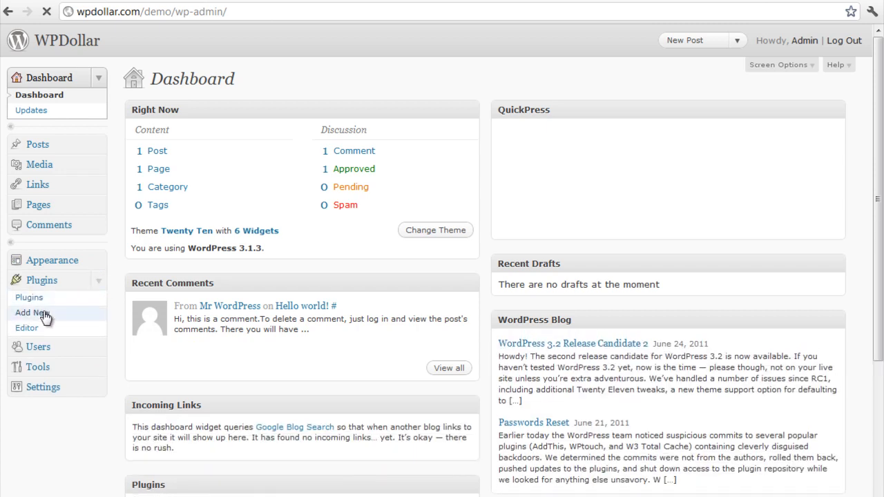
pyautogui.click(30, 312)
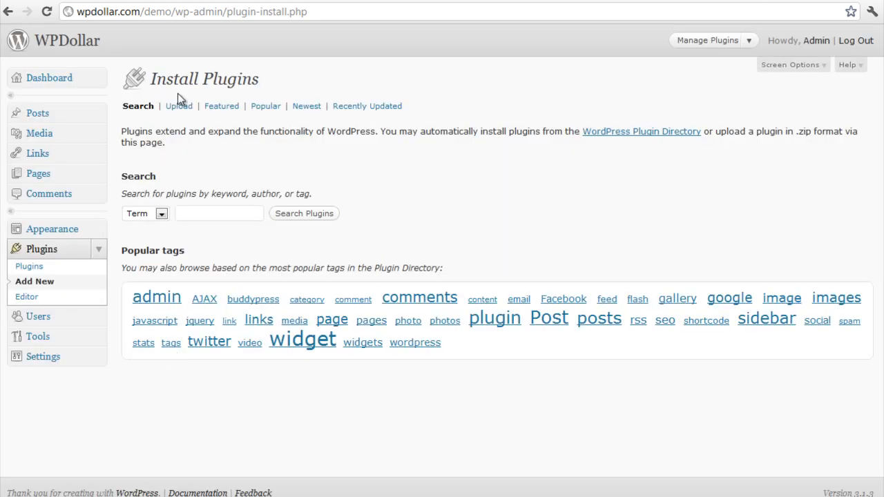
pyautogui.moveTo(179, 105)
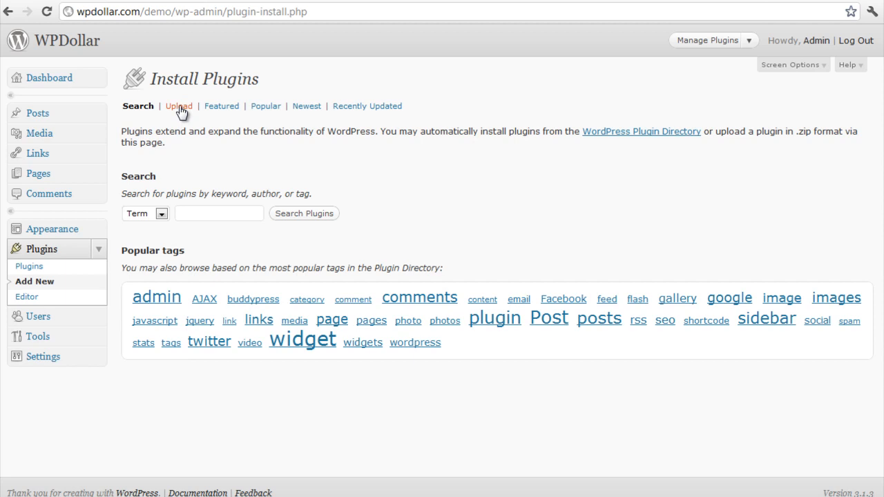
pyautogui.click(178, 105)
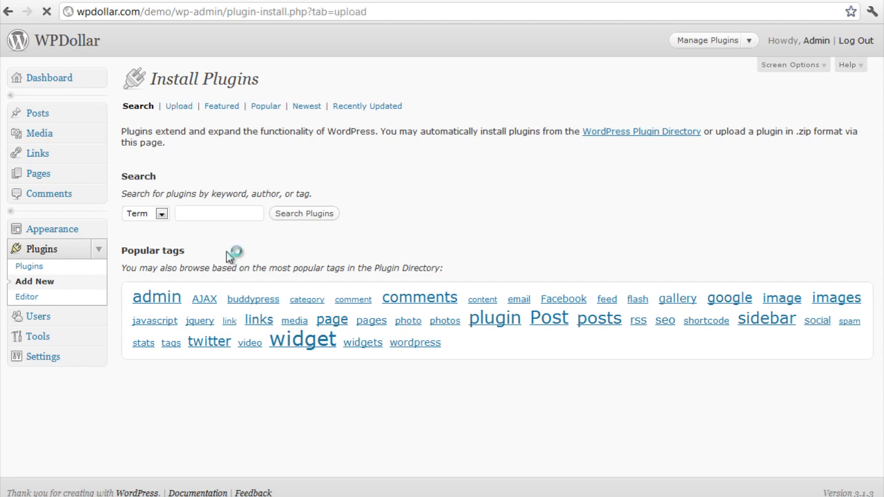
# - Choose WP-DOLLAR.zip from the Desktop as the plugin file to upload
pyautogui.click(179, 105)
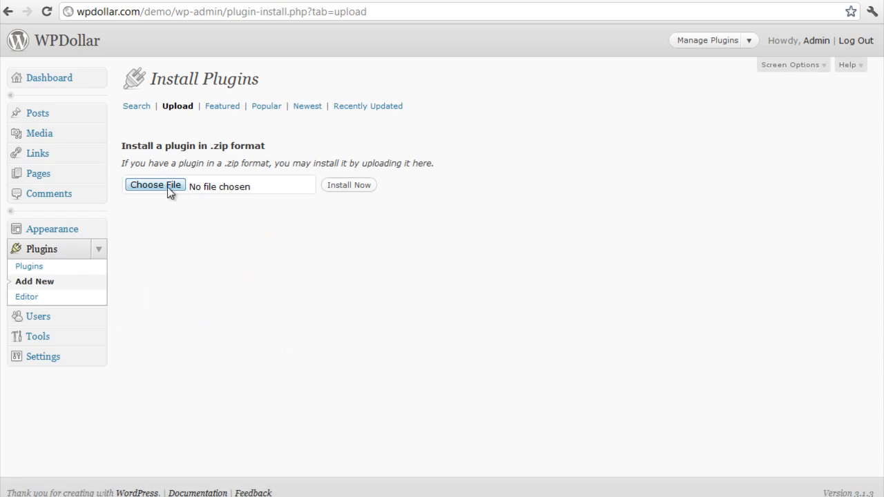
pyautogui.moveTo(227, 234)
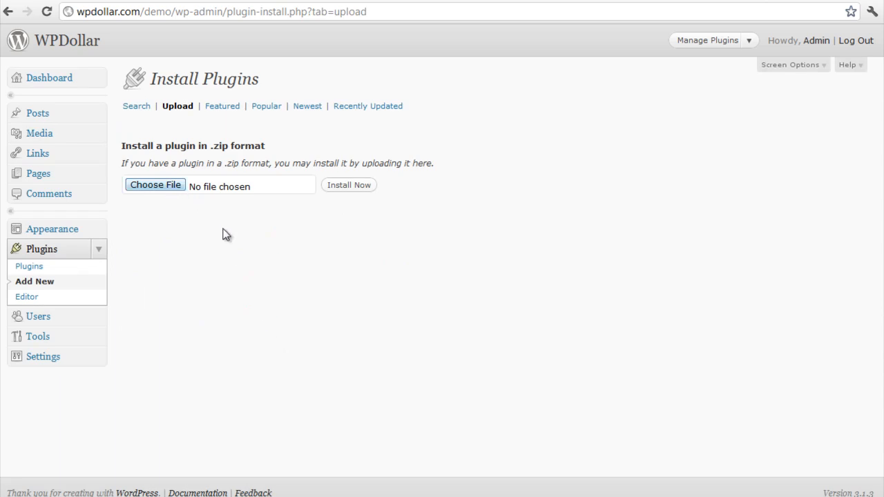
pyautogui.click(155, 185)
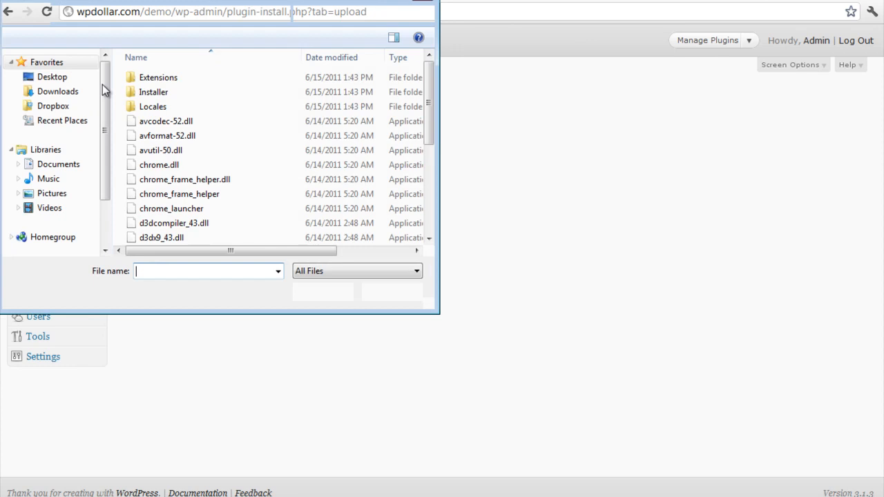
pyautogui.click(53, 78)
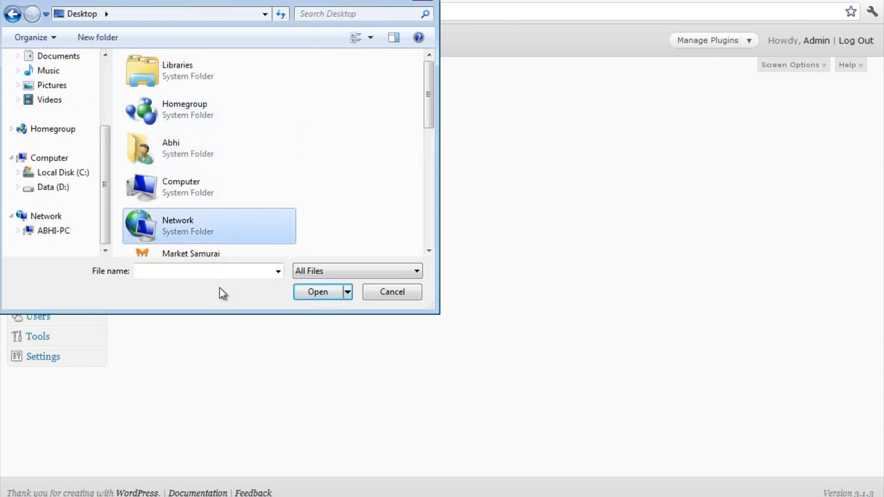
pyautogui.click(207, 238)
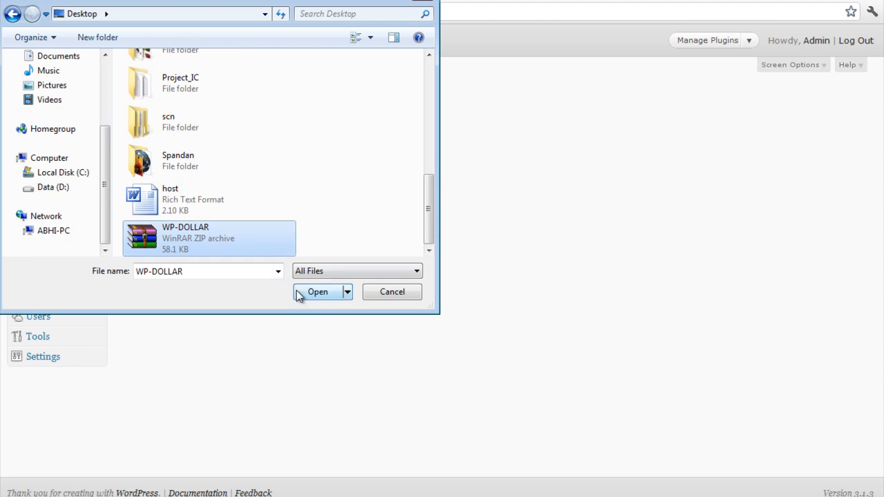
pyautogui.click(318, 292)
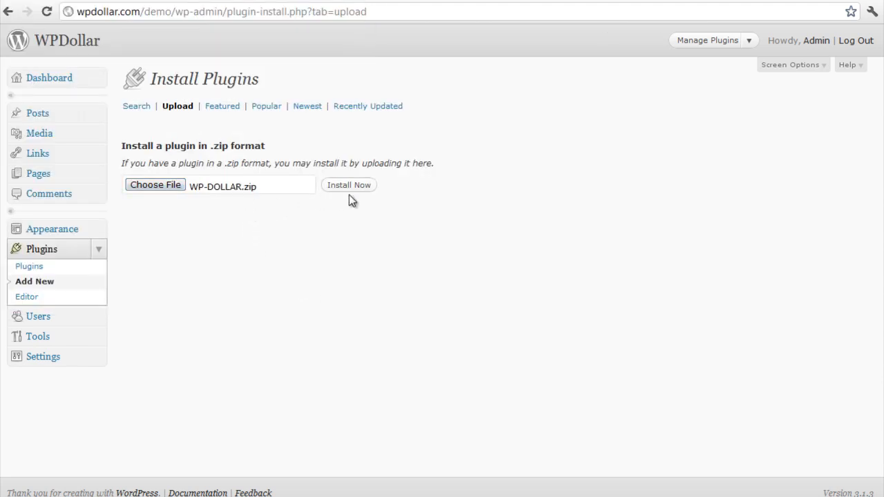
# - Install WP-DOLLAR from the zip and return to the Plugins page
pyautogui.click(348, 185)
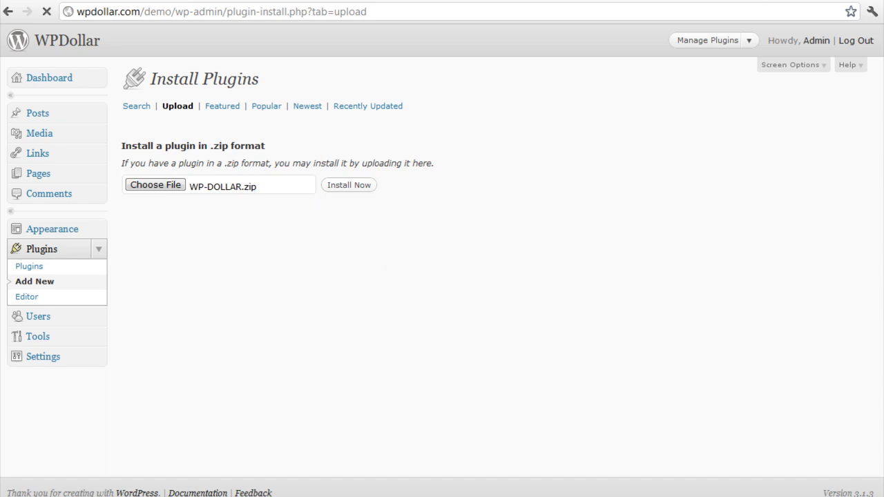
pyautogui.click(348, 186)
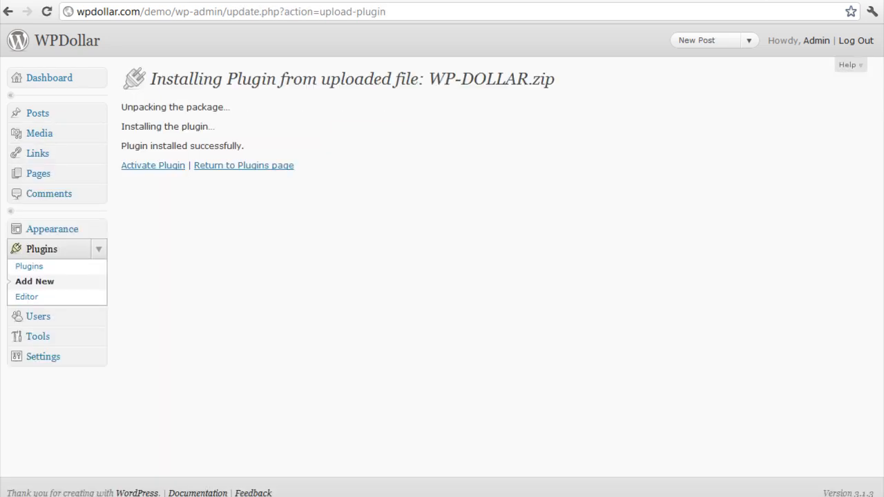
pyautogui.moveTo(233, 168)
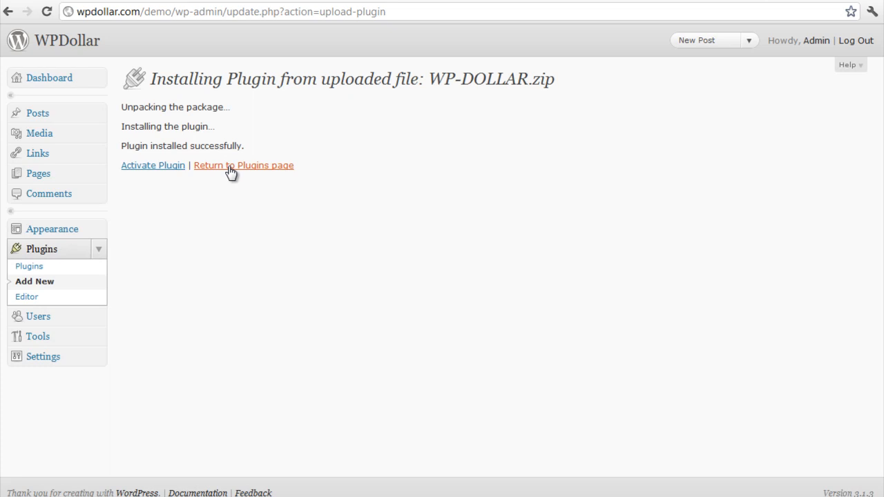
pyautogui.click(243, 166)
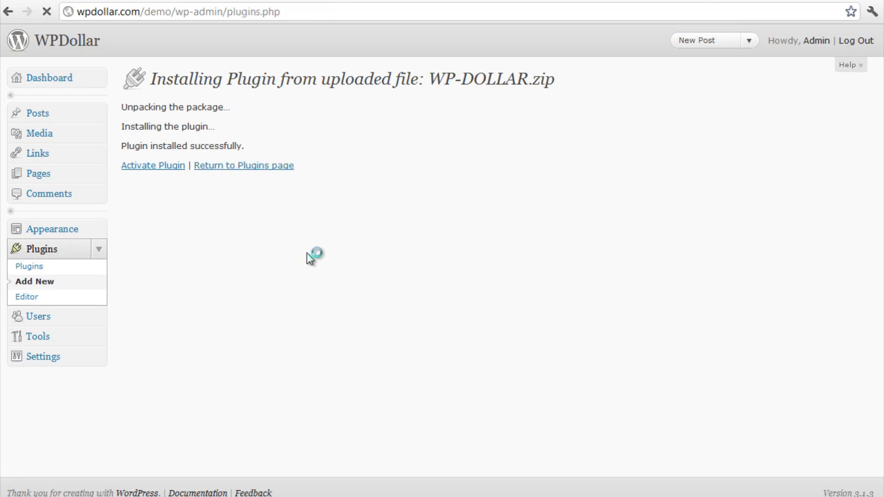
# - Activate WP-DOLLAR so its entry appears in the admin menu
pyautogui.click(243, 166)
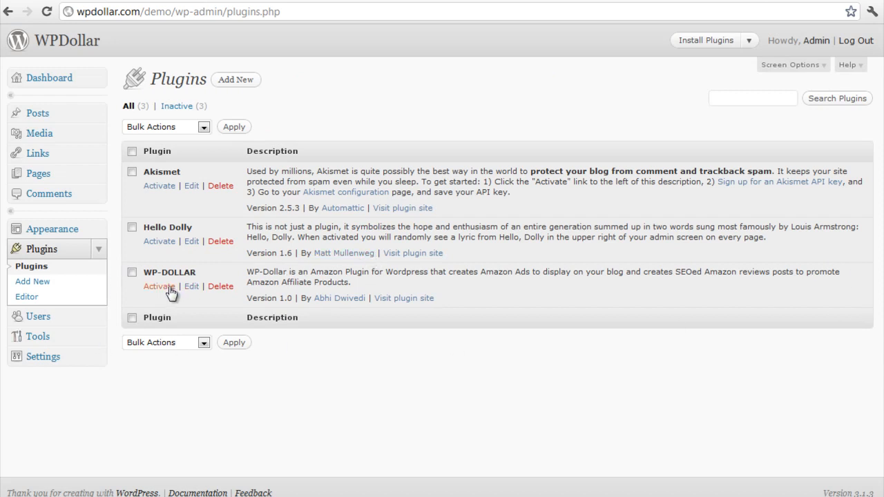
pyautogui.click(159, 286)
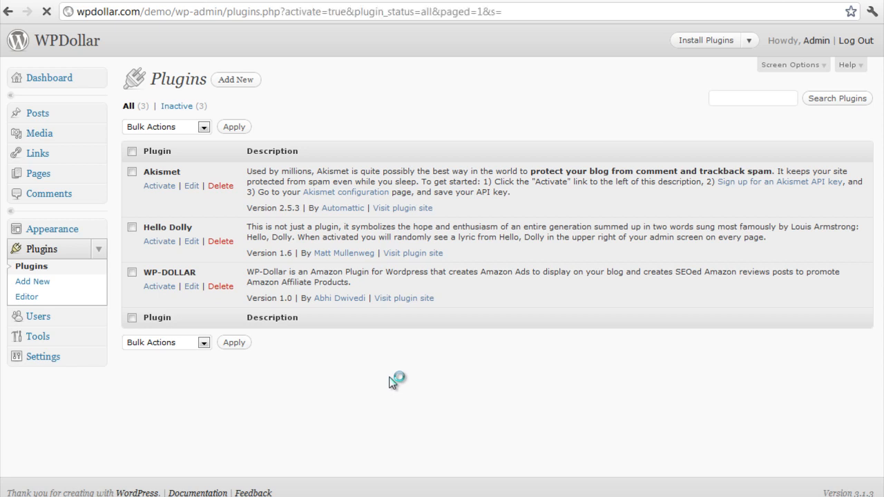
pyautogui.click(159, 286)
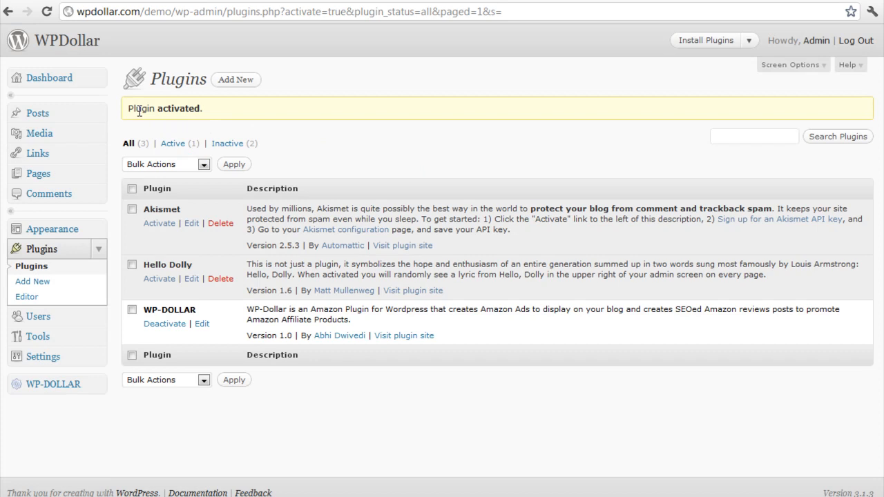
pyautogui.moveTo(52, 384)
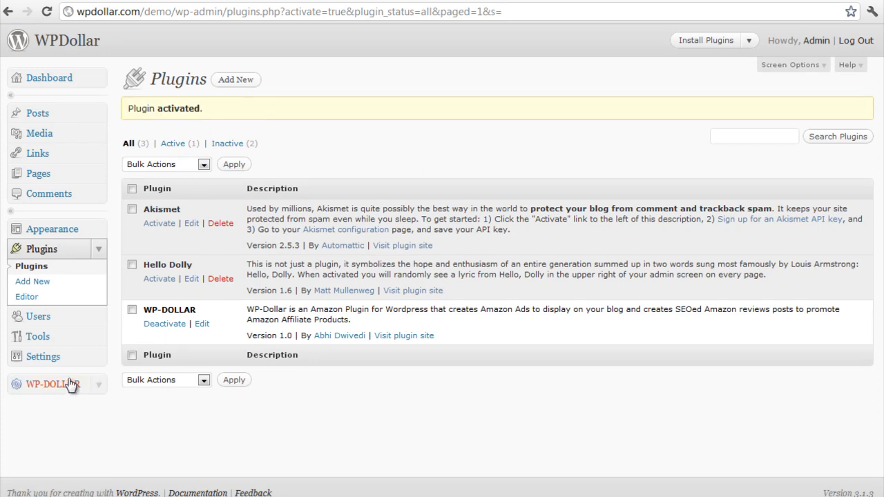
# - Expand the WP-DOLLAR sidebar menu to show General, SEO, Ad Unit, Text Ad Campaign and Add Banner
pyautogui.click(52, 384)
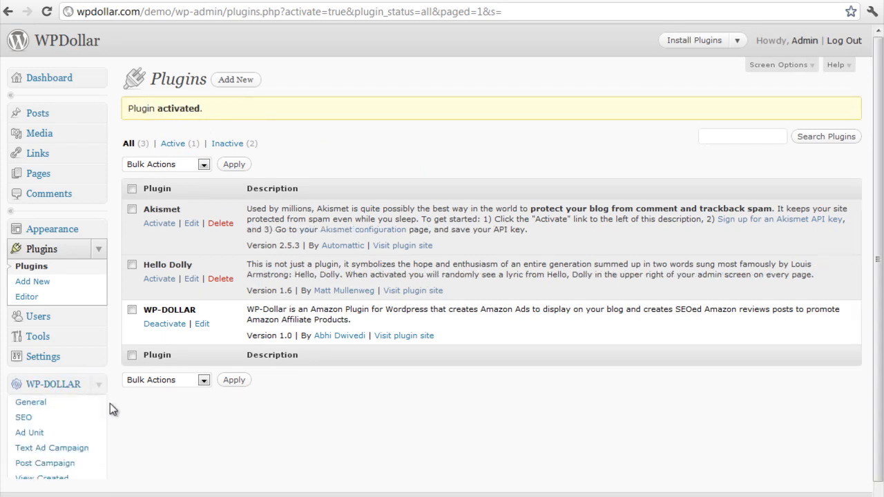
pyautogui.scroll(-3)
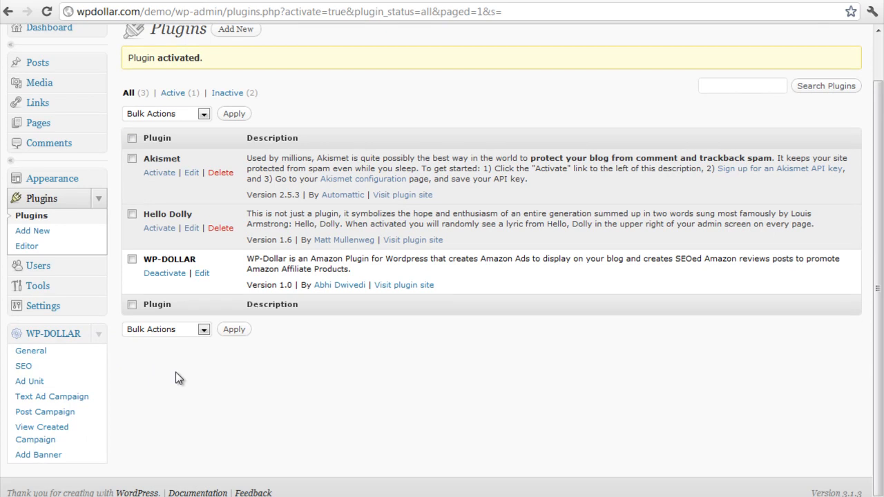
pyautogui.moveTo(53, 333)
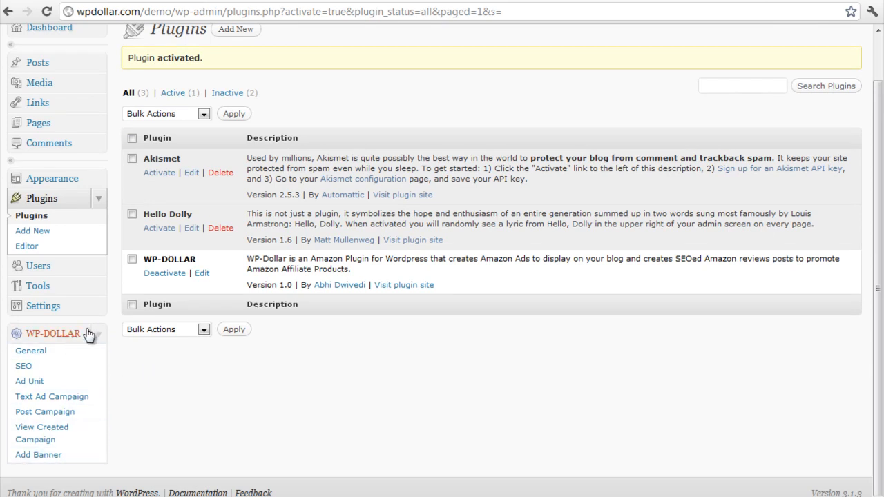
pyautogui.scroll(3)
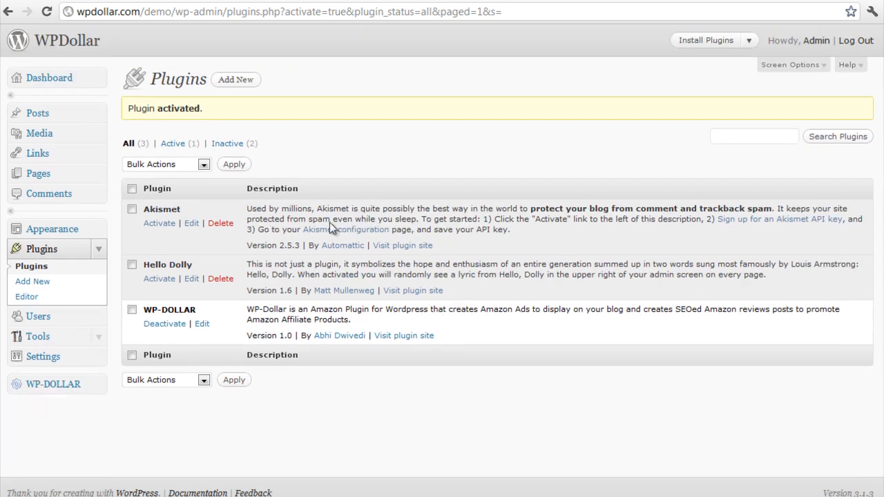
pyautogui.click(53, 384)
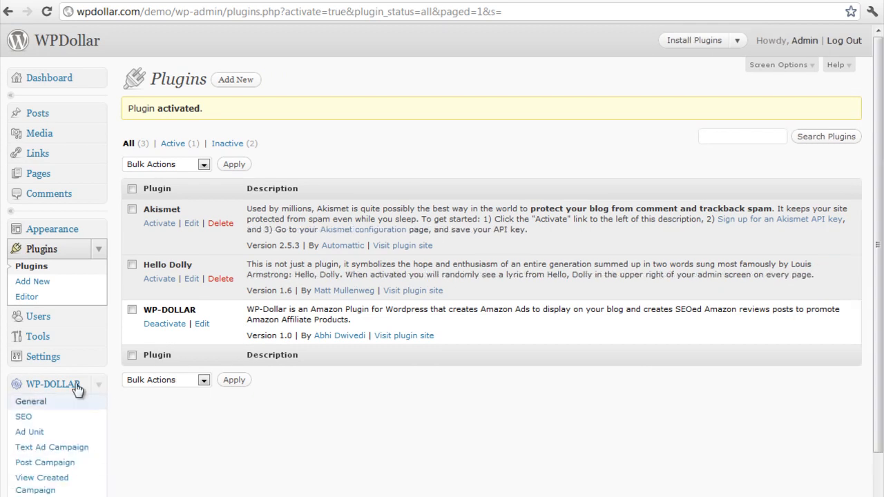
pyautogui.scroll(-3)
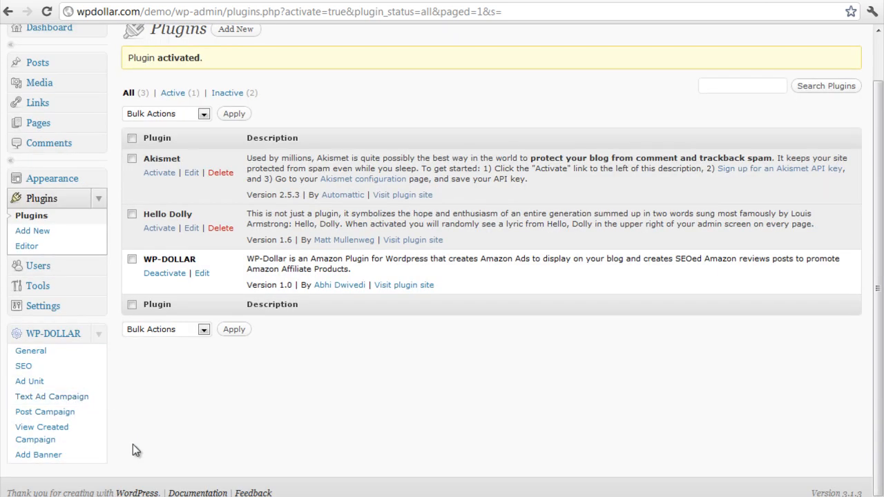